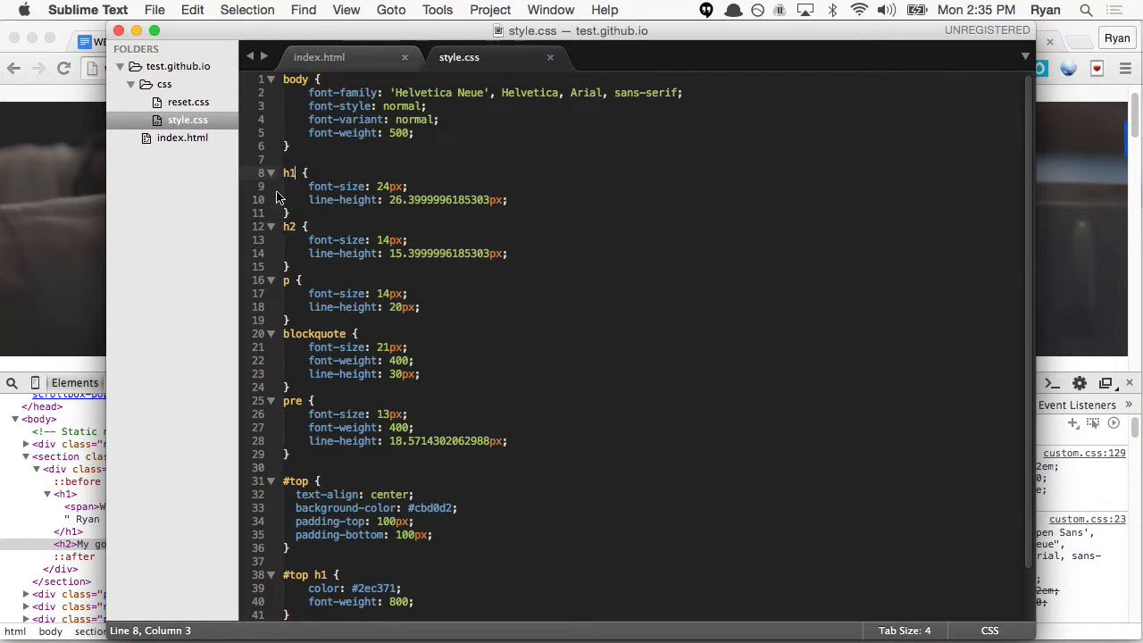
Step: Set the h1 font-size to 36px and the h2 font-size to 21px in style.css
click(389, 186)
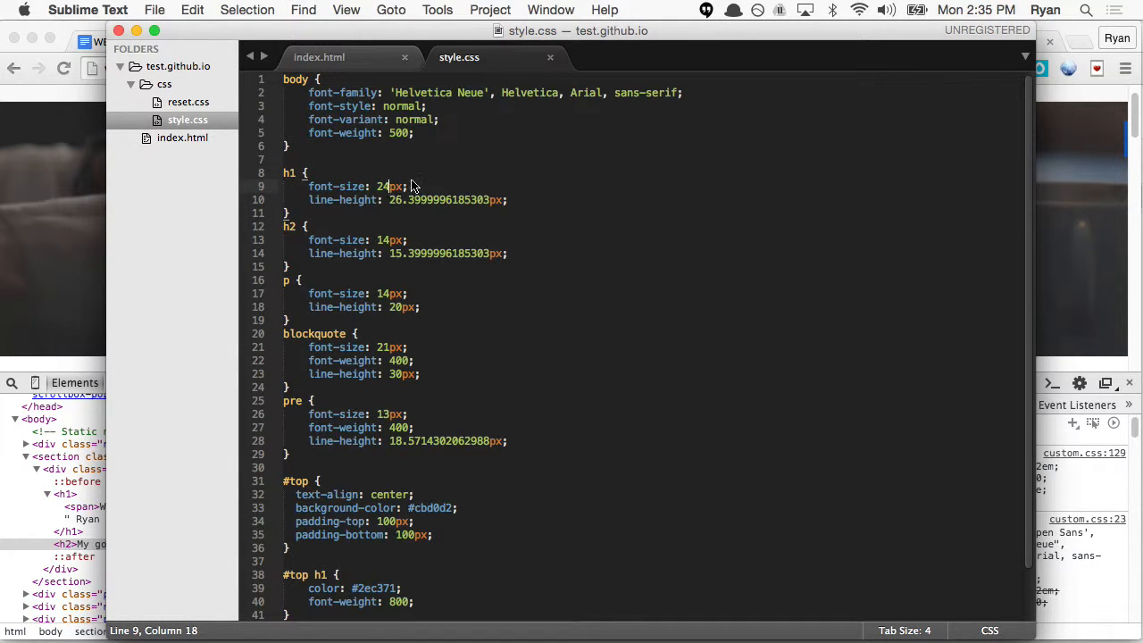
text(36)
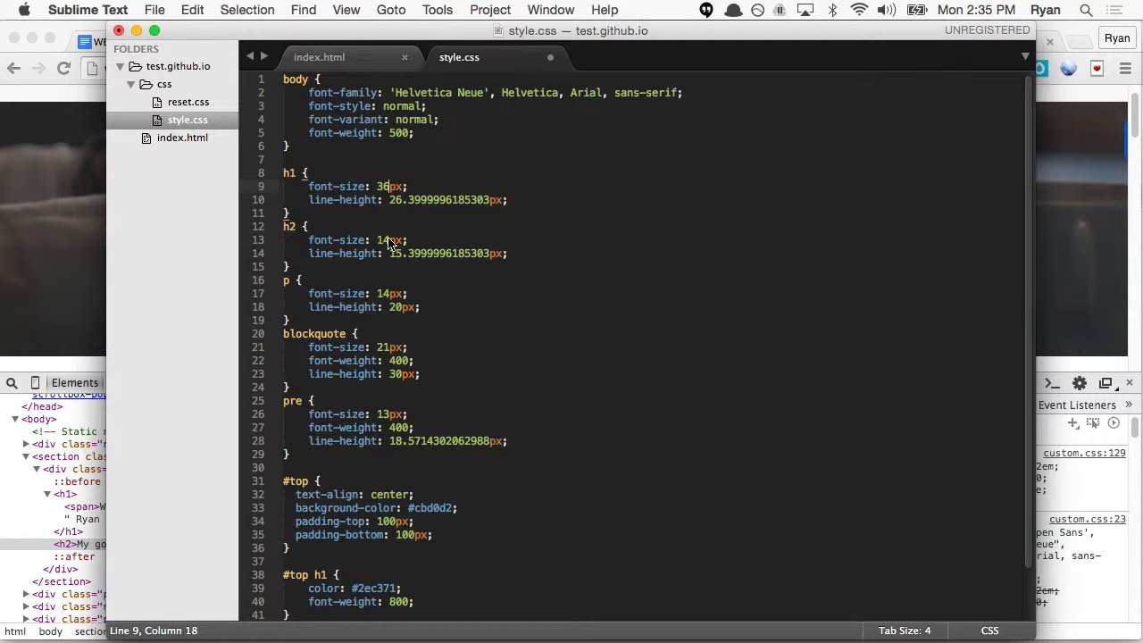
right_click(532, 247)
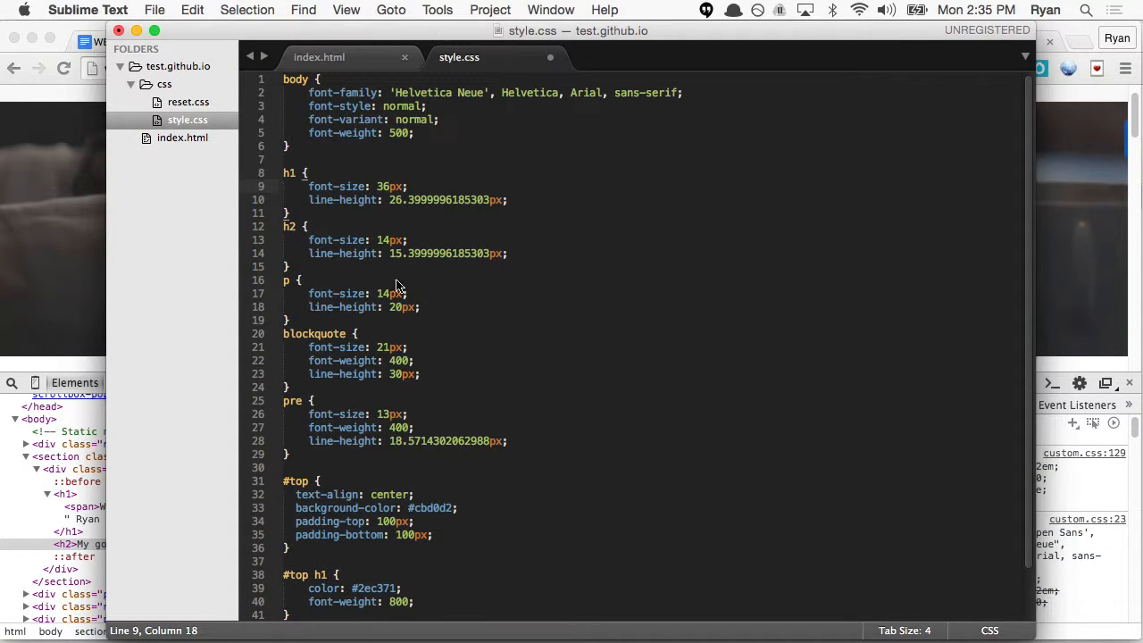
text(21)
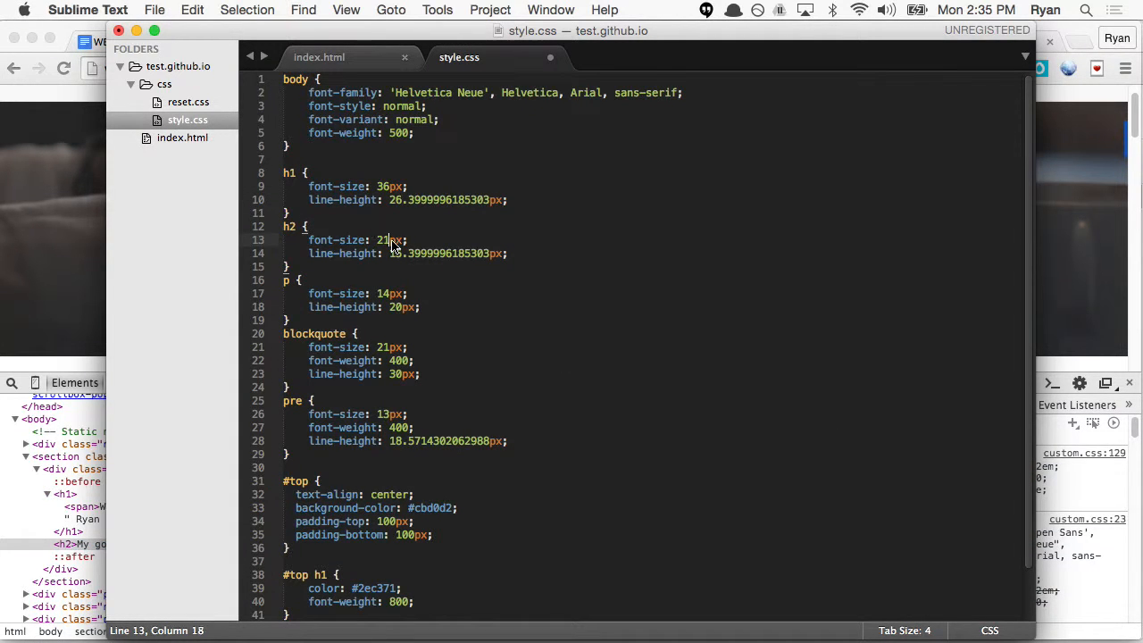